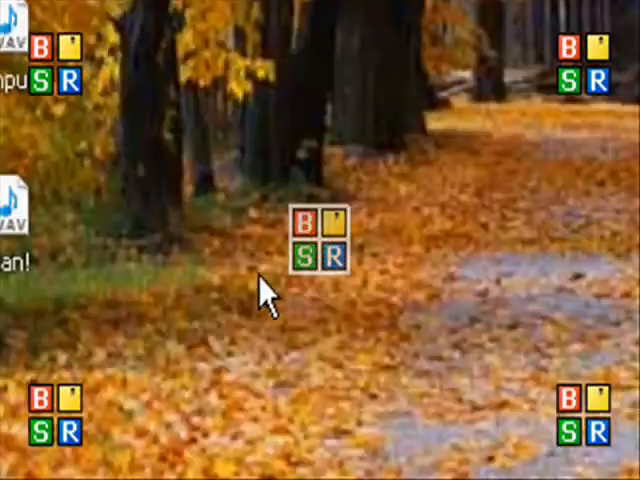
Open My Computer and then DAN'S IPOD (F:) to show its Contacts and Recordings folders.
click(96, 424)
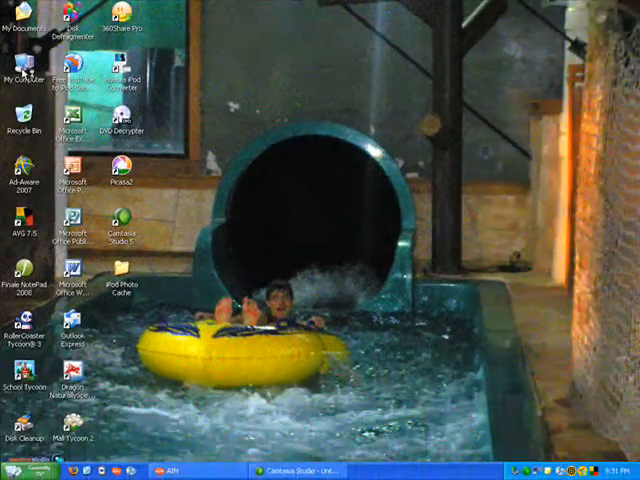
double_click(24, 72)
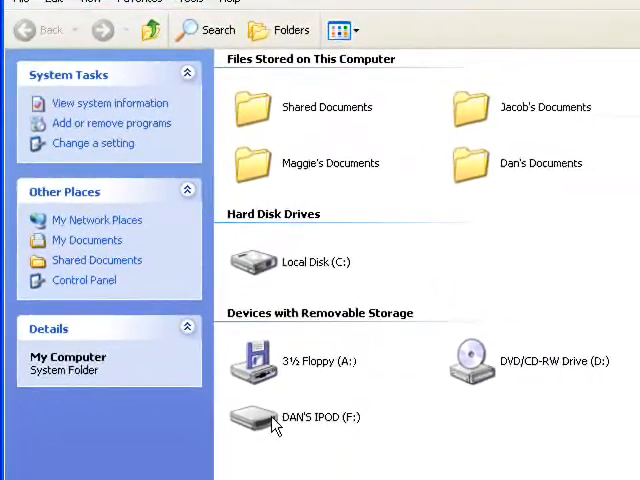
click(320, 416)
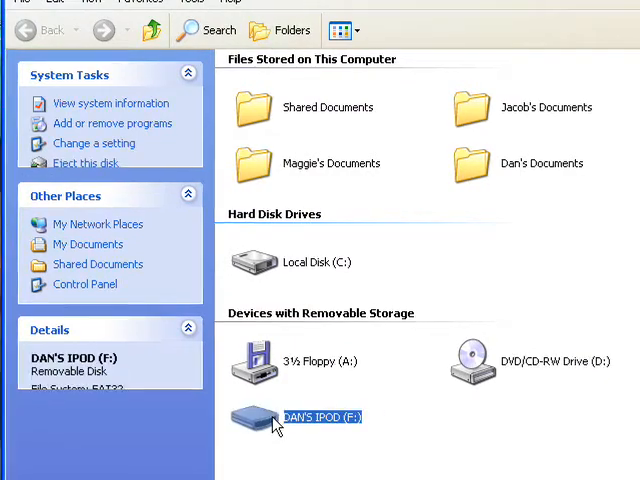
double_click(320, 416)
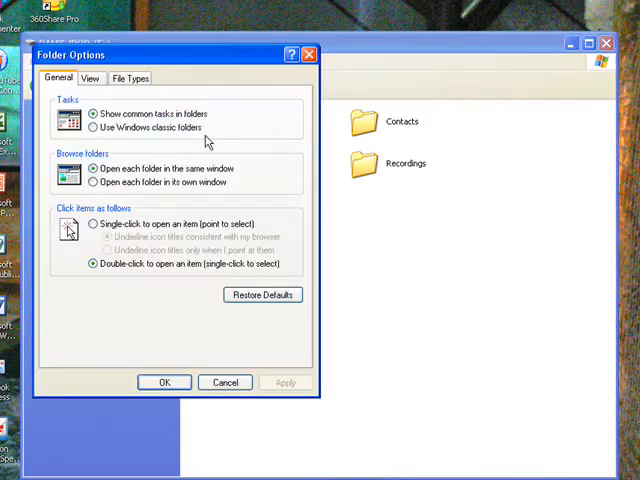
Enable 'Show hidden files and folders' in the Folder Options View settings and apply it.
click(96, 76)
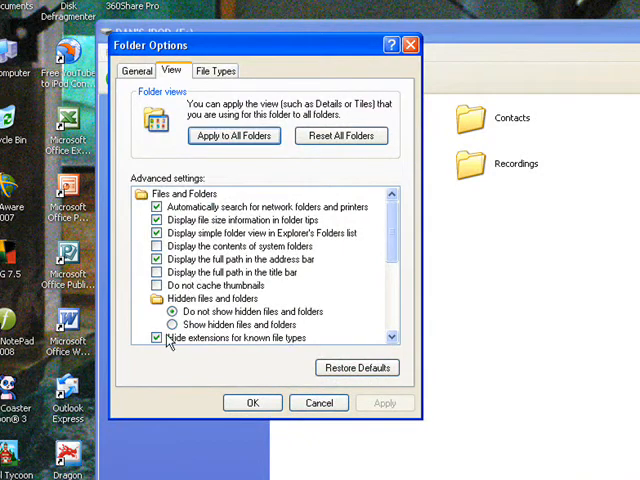
click(172, 324)
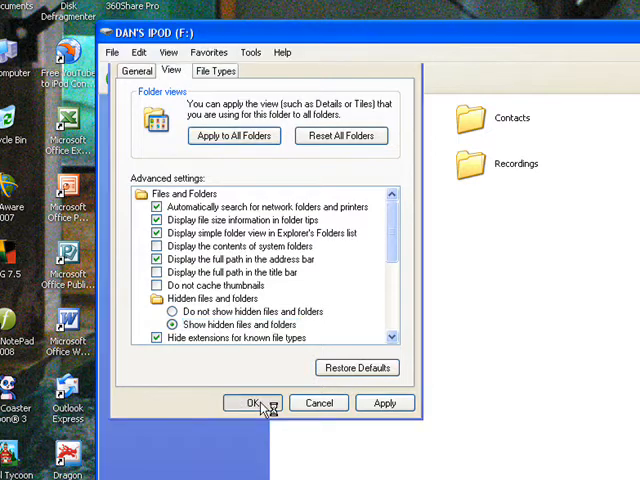
click(252, 404)
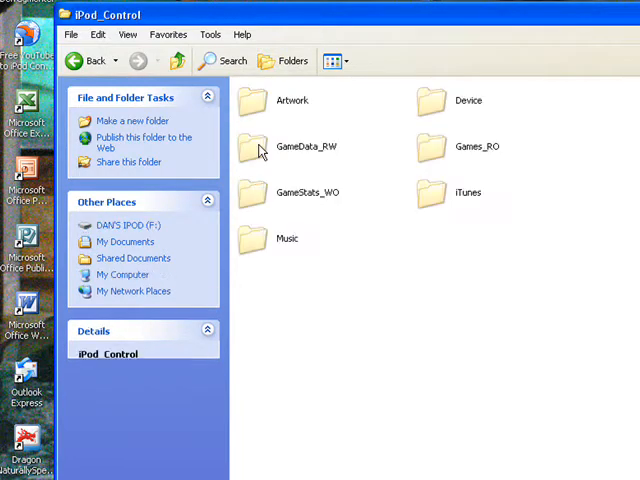
mouse_move(304, 146)
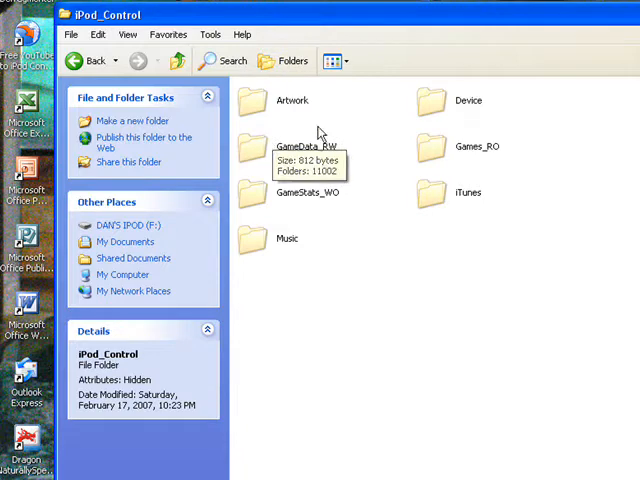
mouse_move(258, 102)
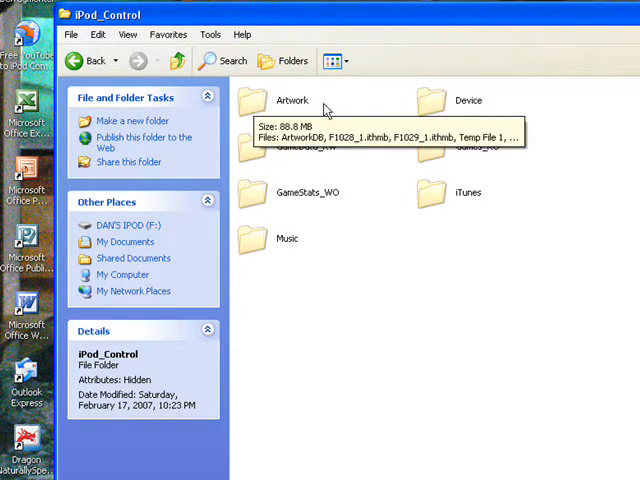
mouse_move(258, 150)
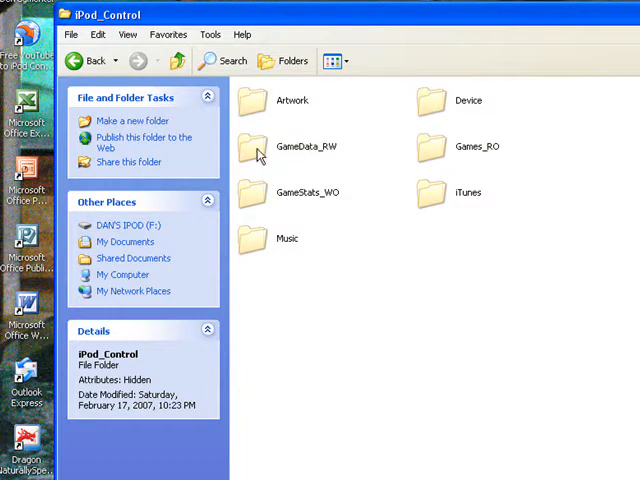
mouse_move(264, 196)
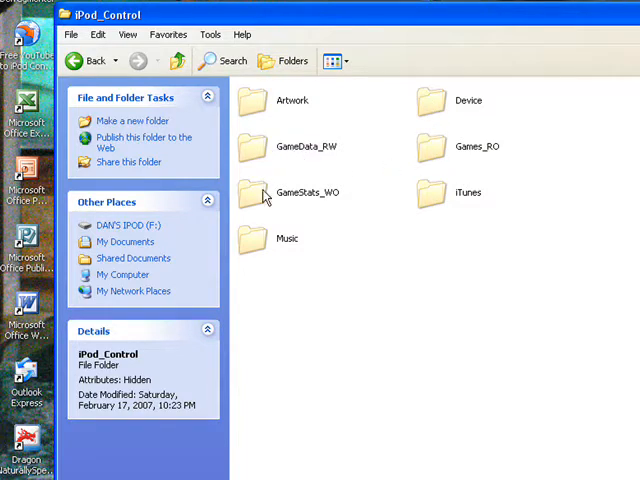
mouse_move(276, 248)
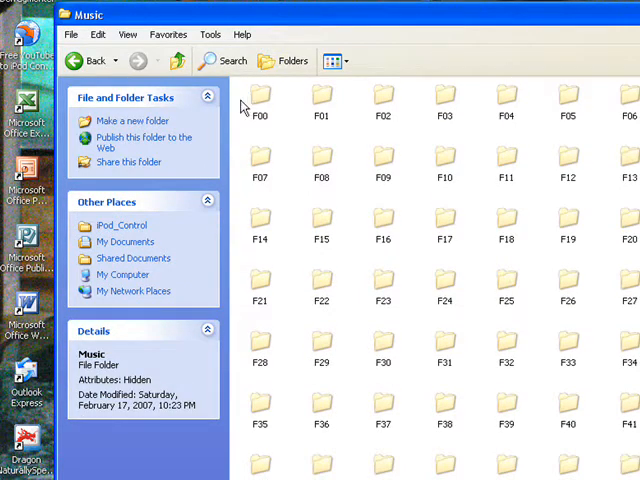
mouse_move(262, 100)
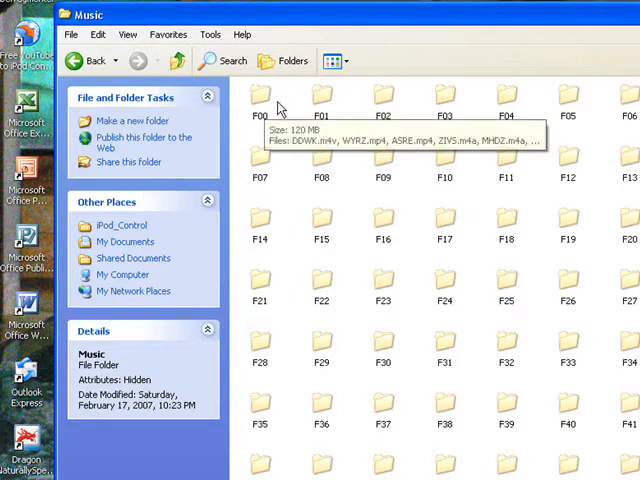
mouse_move(280, 110)
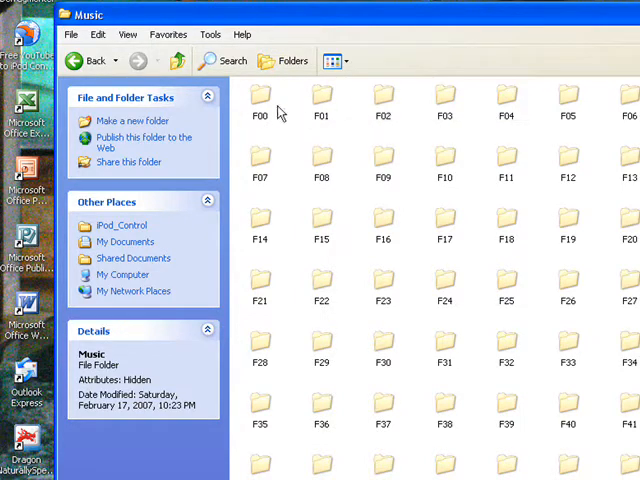
Open the F00 song folder and bring up the context menu for the CDAQ file.
double_click(264, 100)
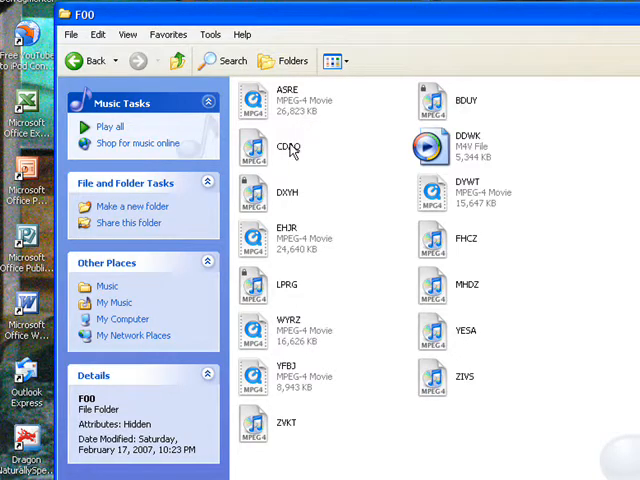
right_click(288, 148)
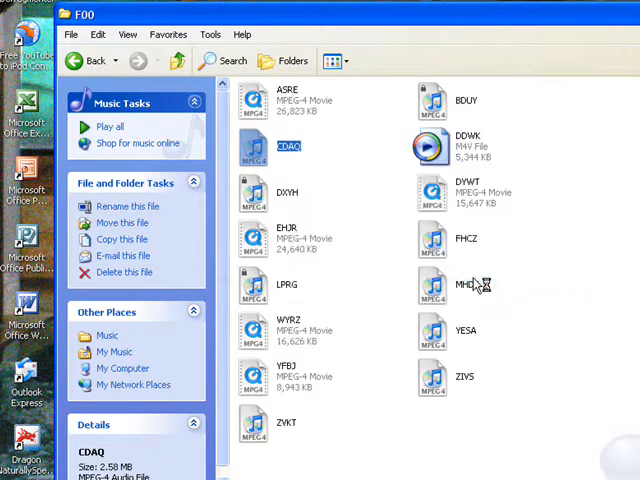
mouse_move(400, 220)
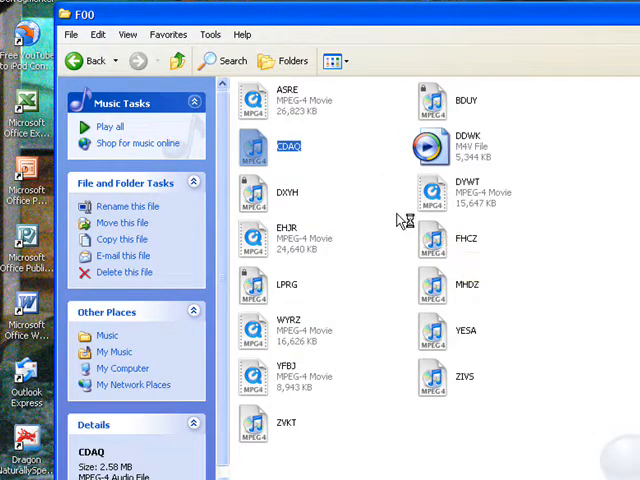
mouse_move(388, 196)
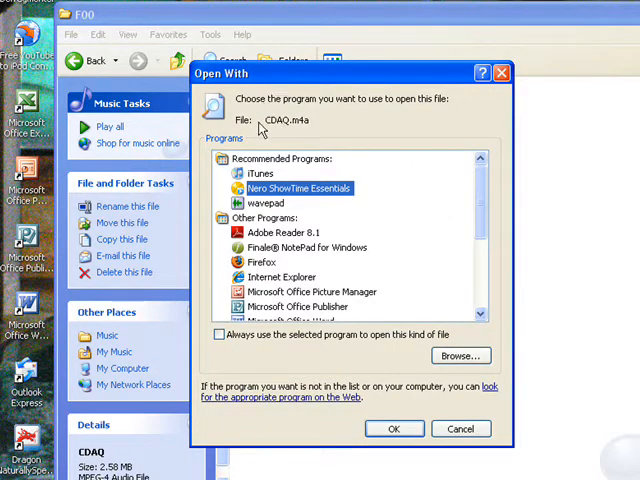
mouse_move(292, 126)
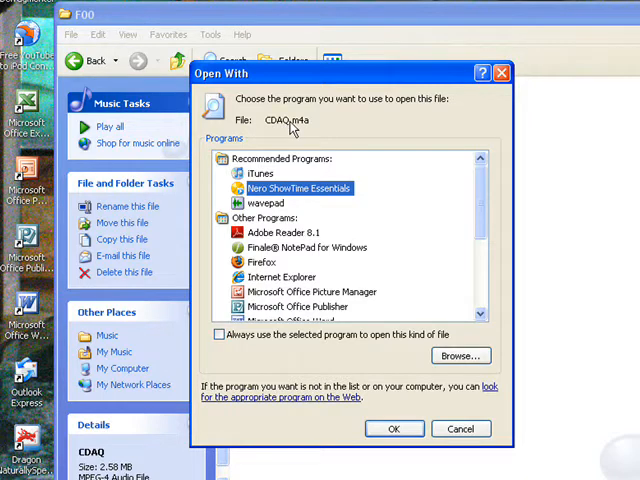
Choose QuickTime Player from the Open With program list for CDAQ.m4a.
scroll(down, 3)
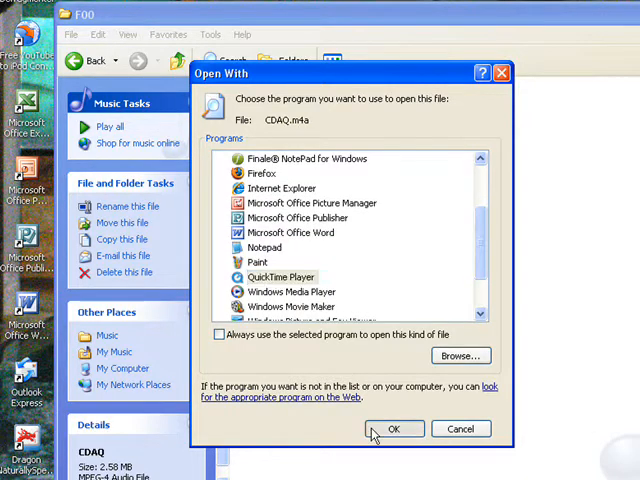
click(396, 428)
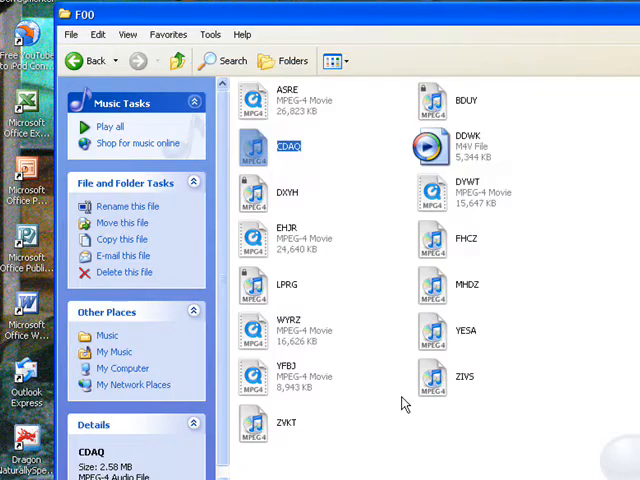
mouse_move(388, 344)
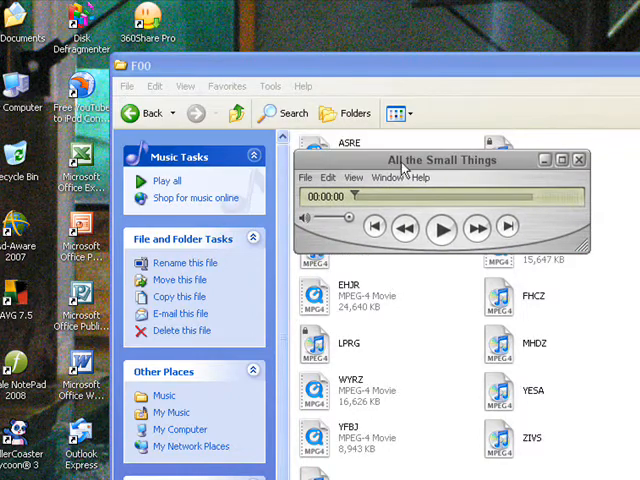
mouse_move(530, 192)
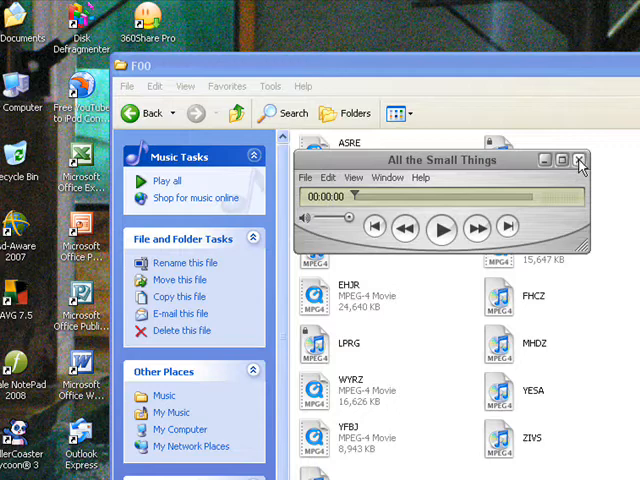
Close QuickTime Player after it shows 'All the Small Things', then close the Music folder window.
click(580, 160)
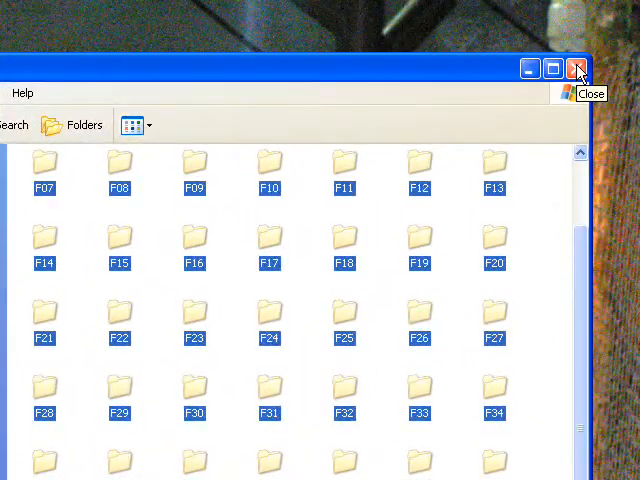
click(574, 70)
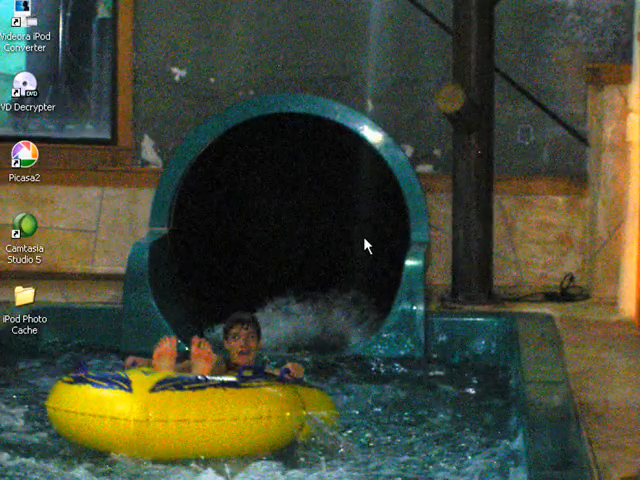